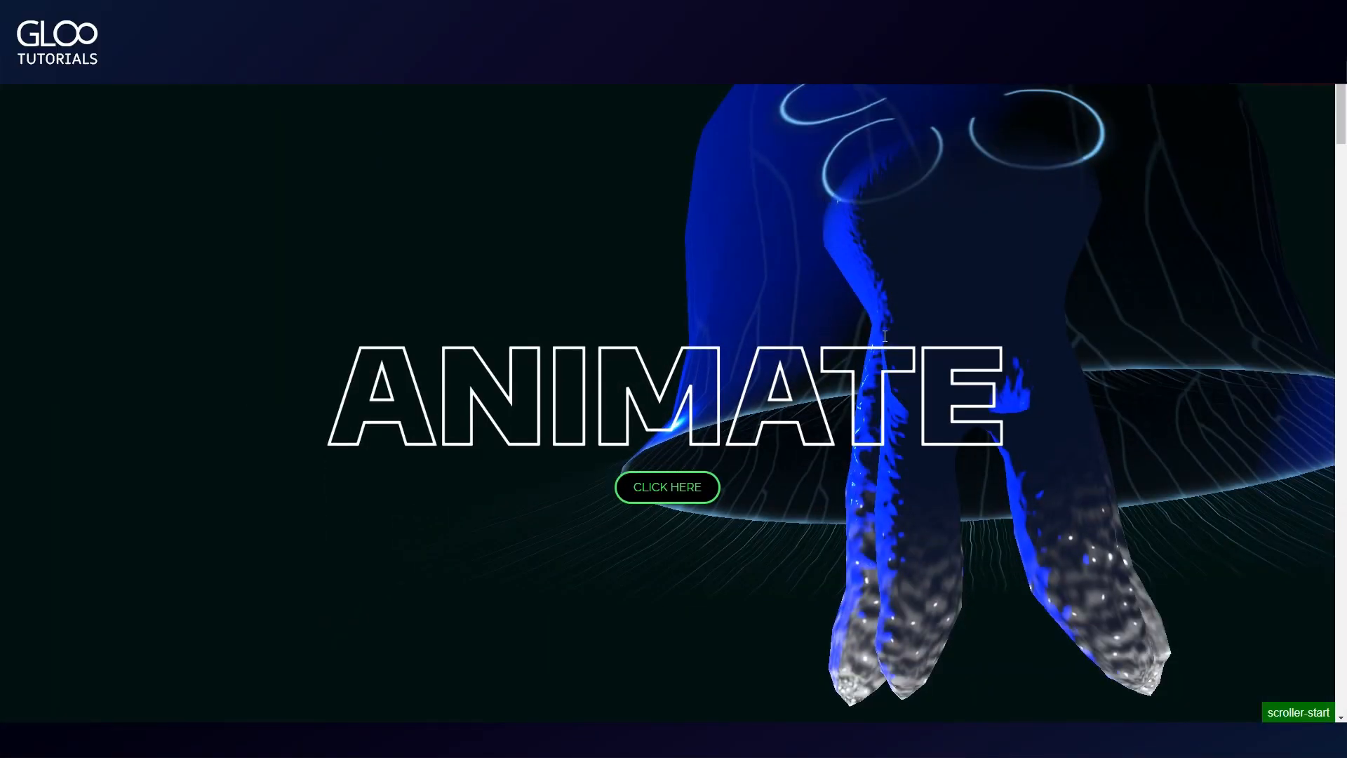
{"action": "mouse_move", "coordinate": [932, 412]}
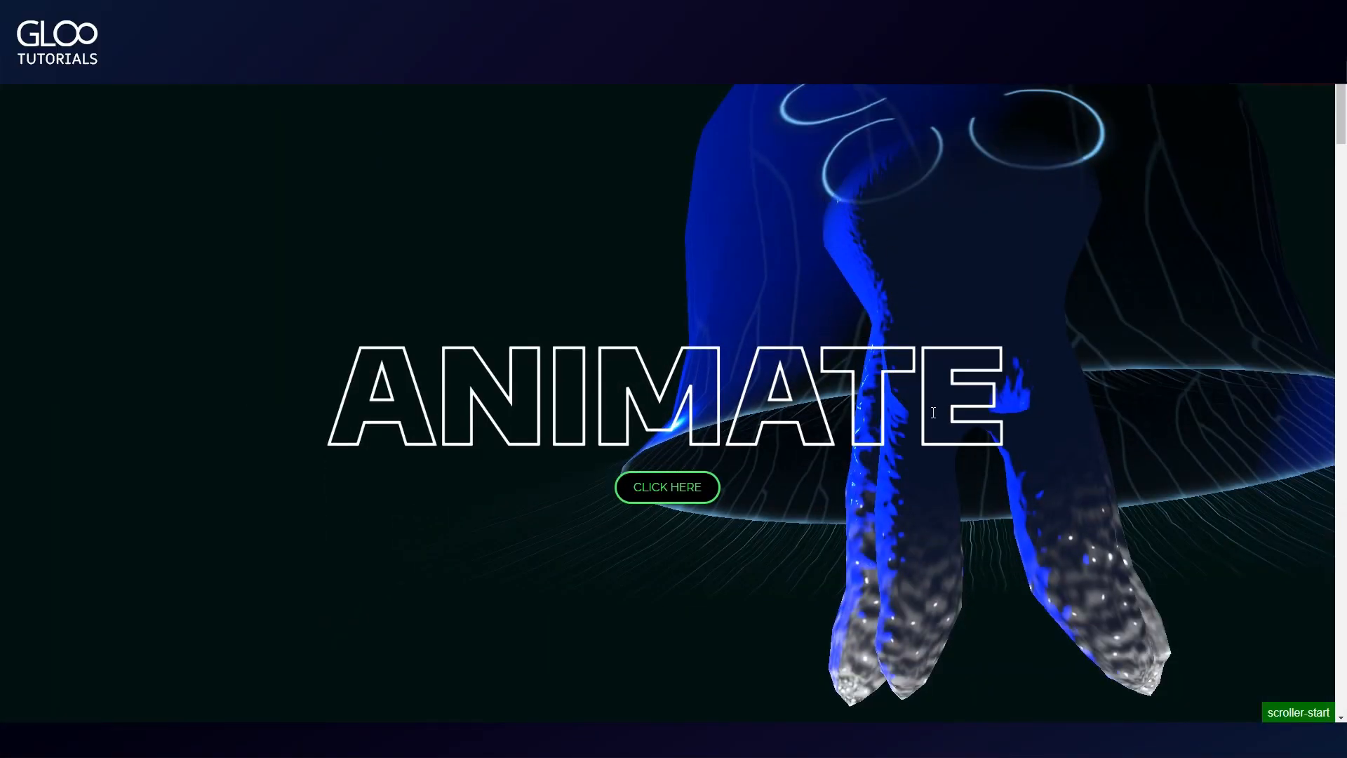
Scroll the live page from the ANIMATE hero down to MOTION, watching the jellyfish model.
{"action": "scroll", "scroll_direction": "down", "scroll_amount": 3}
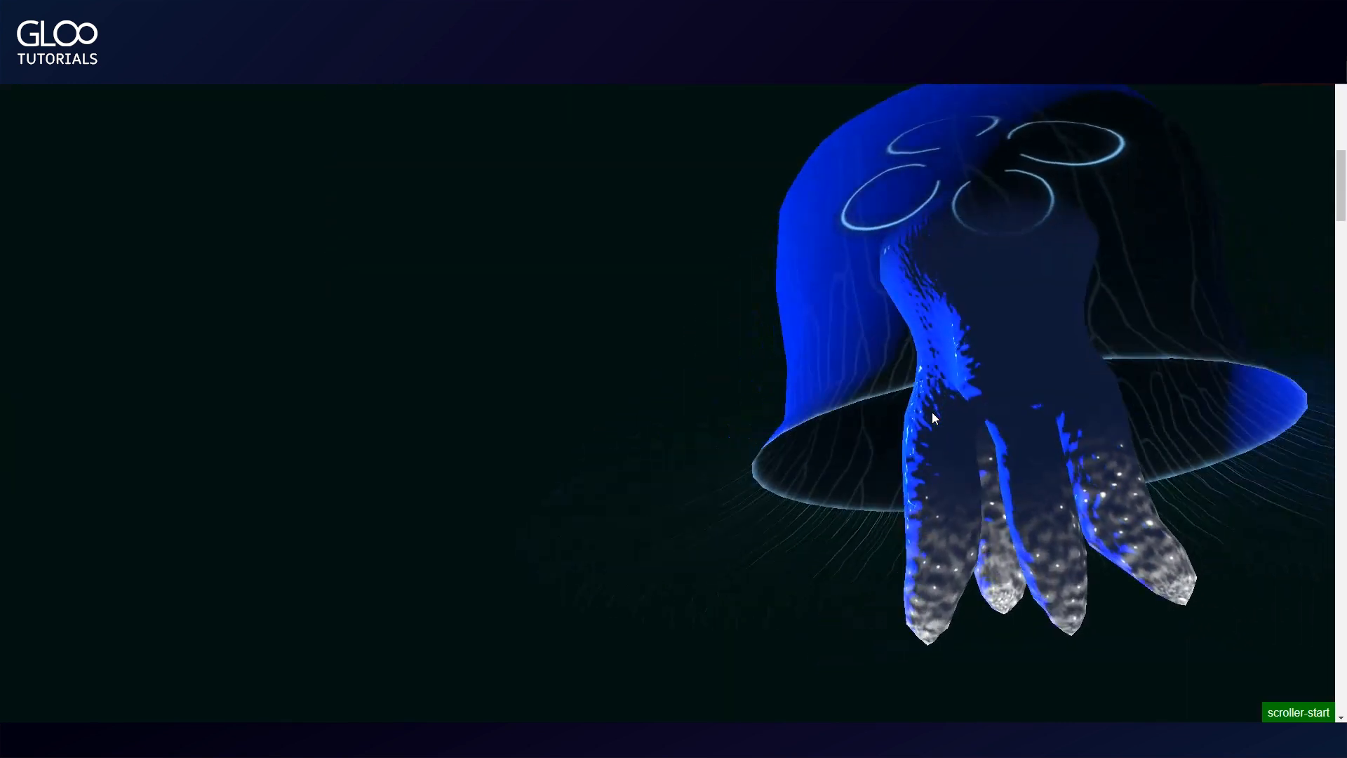
{"action": "scroll", "scroll_direction": "down", "scroll_amount": 3}
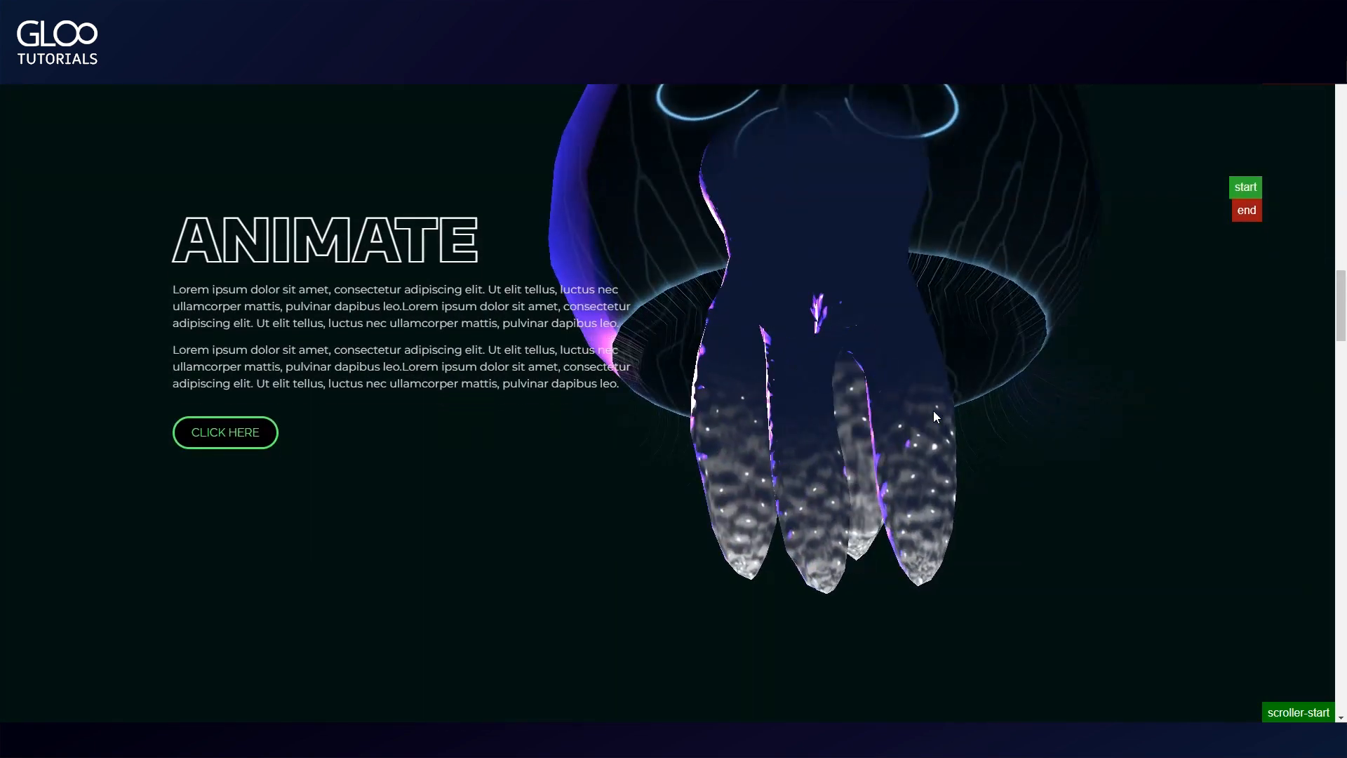
{"action": "scroll", "scroll_direction": "down", "scroll_amount": 3}
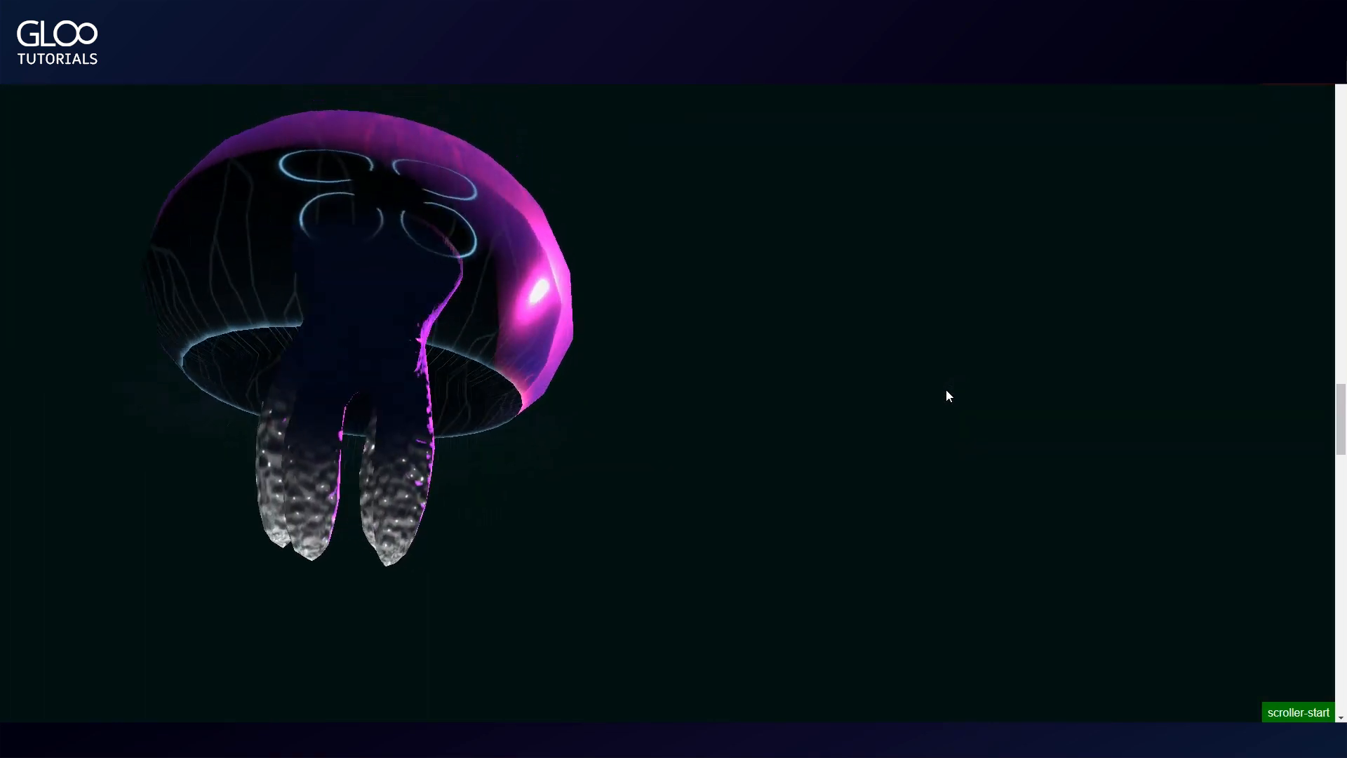
{"action": "scroll", "scroll_direction": "down", "scroll_amount": 3}
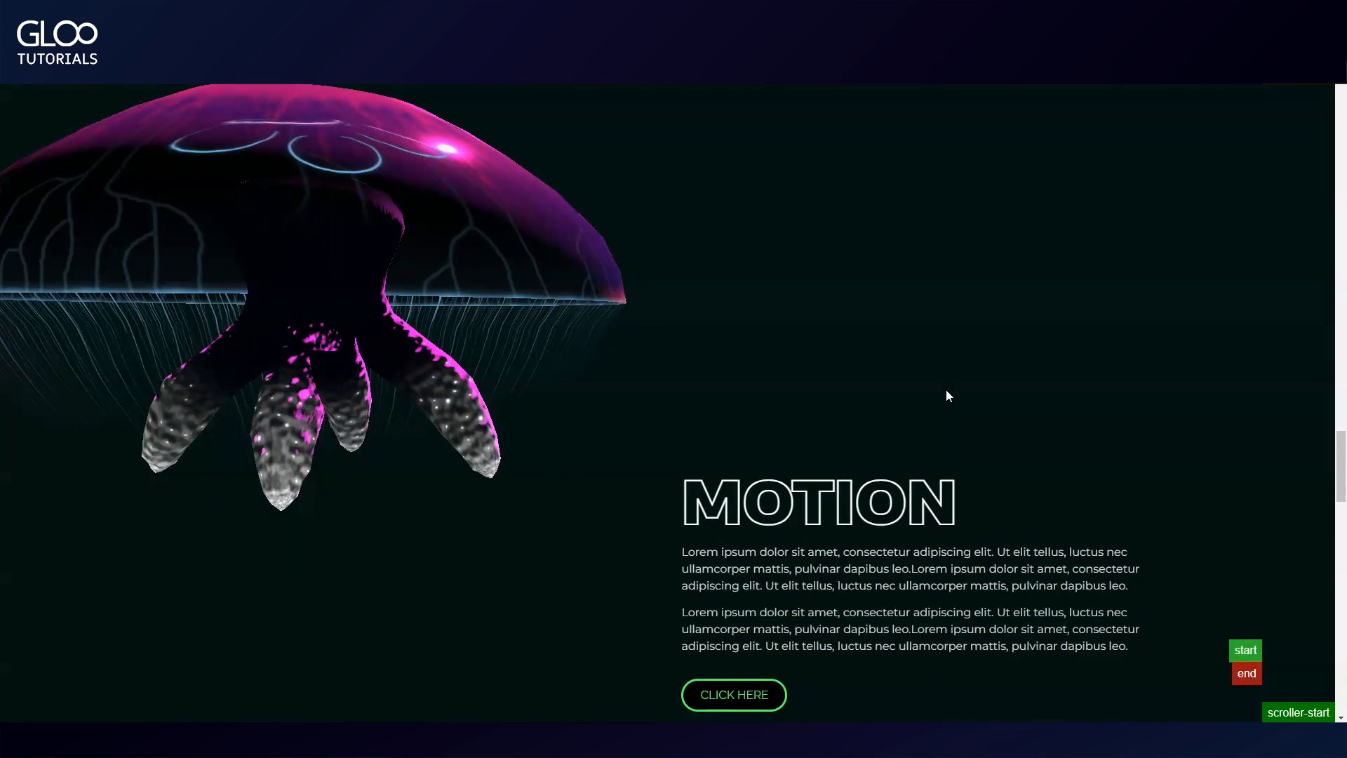
{"action": "scroll", "scroll_direction": "down", "scroll_amount": 3}
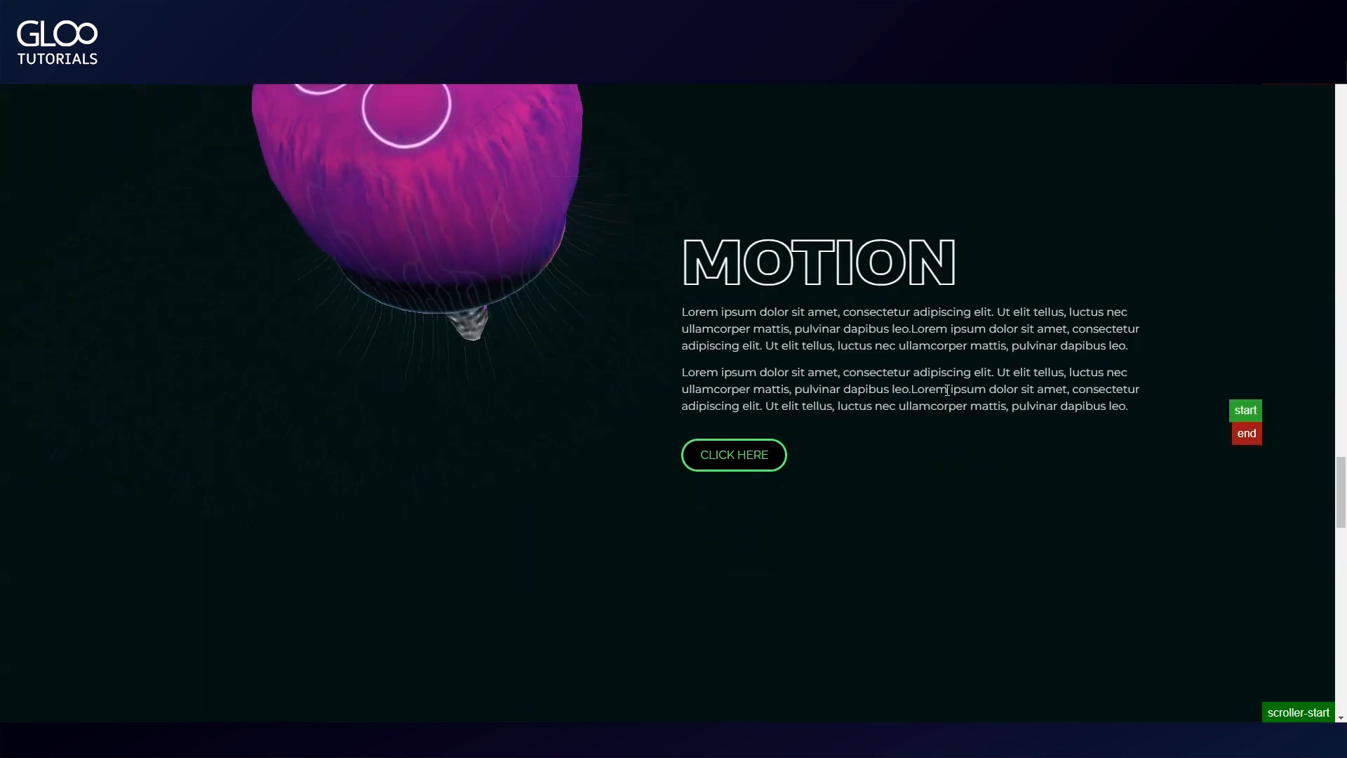
{"action": "scroll", "scroll_direction": "down", "scroll_amount": 3}
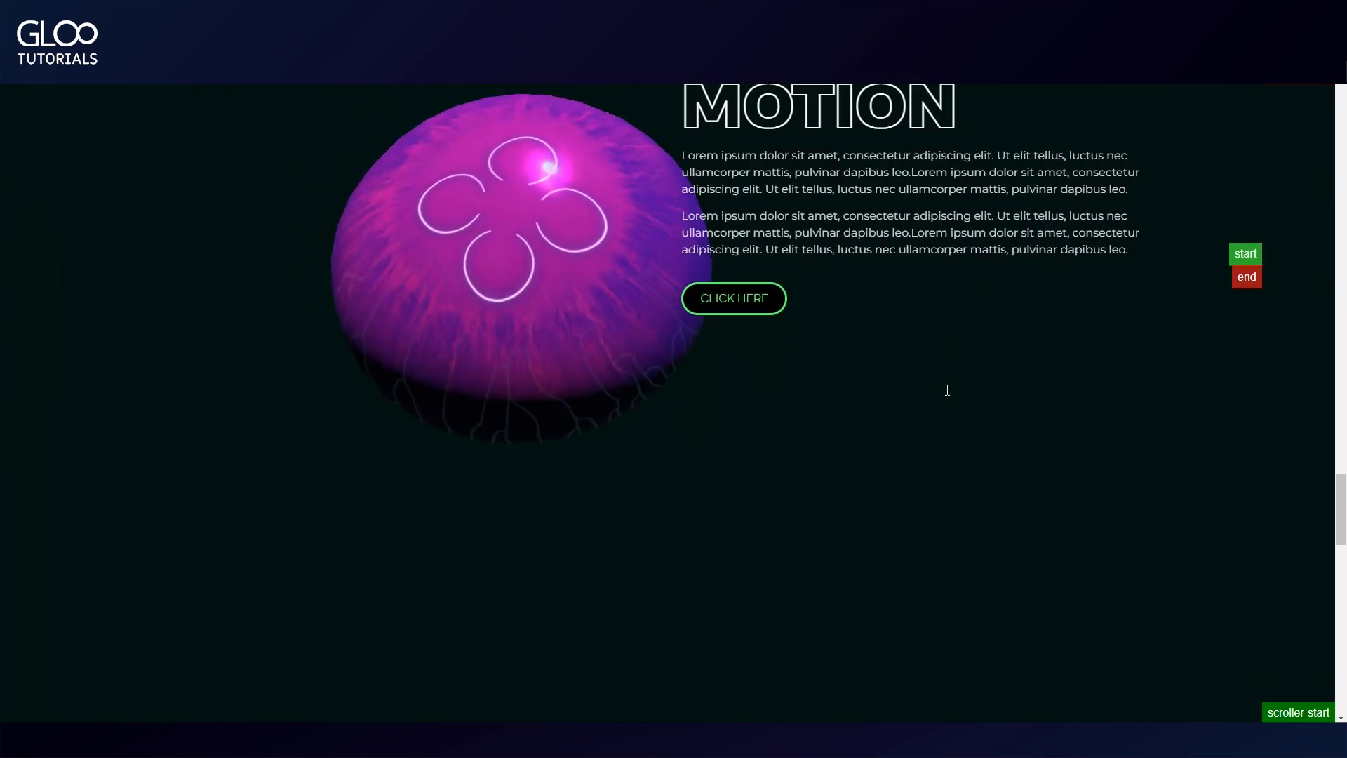
{"action": "scroll", "scroll_direction": "down", "scroll_amount": 3}
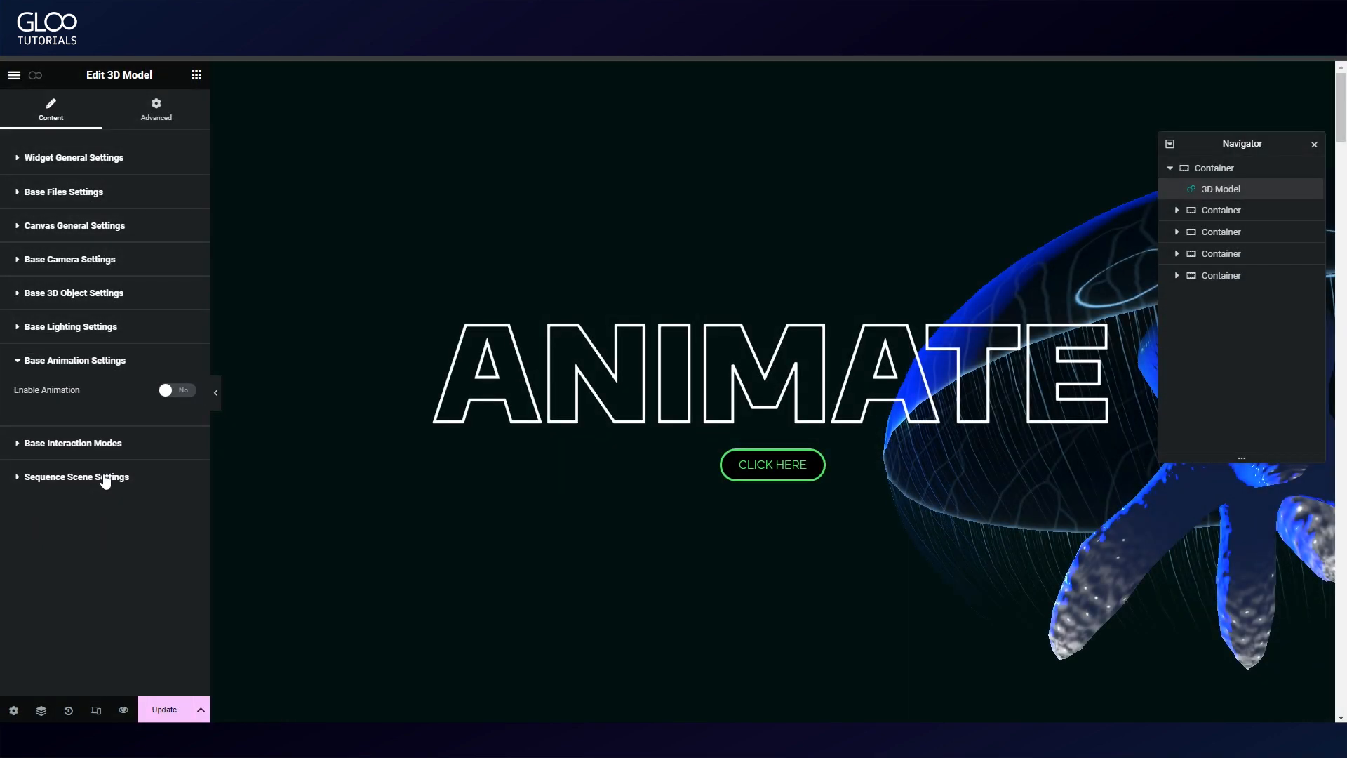
Expand Sequence Scene Settings for the 3D model, leaving base animation disabled.
{"action": "left_click", "coordinate": [75, 475]}
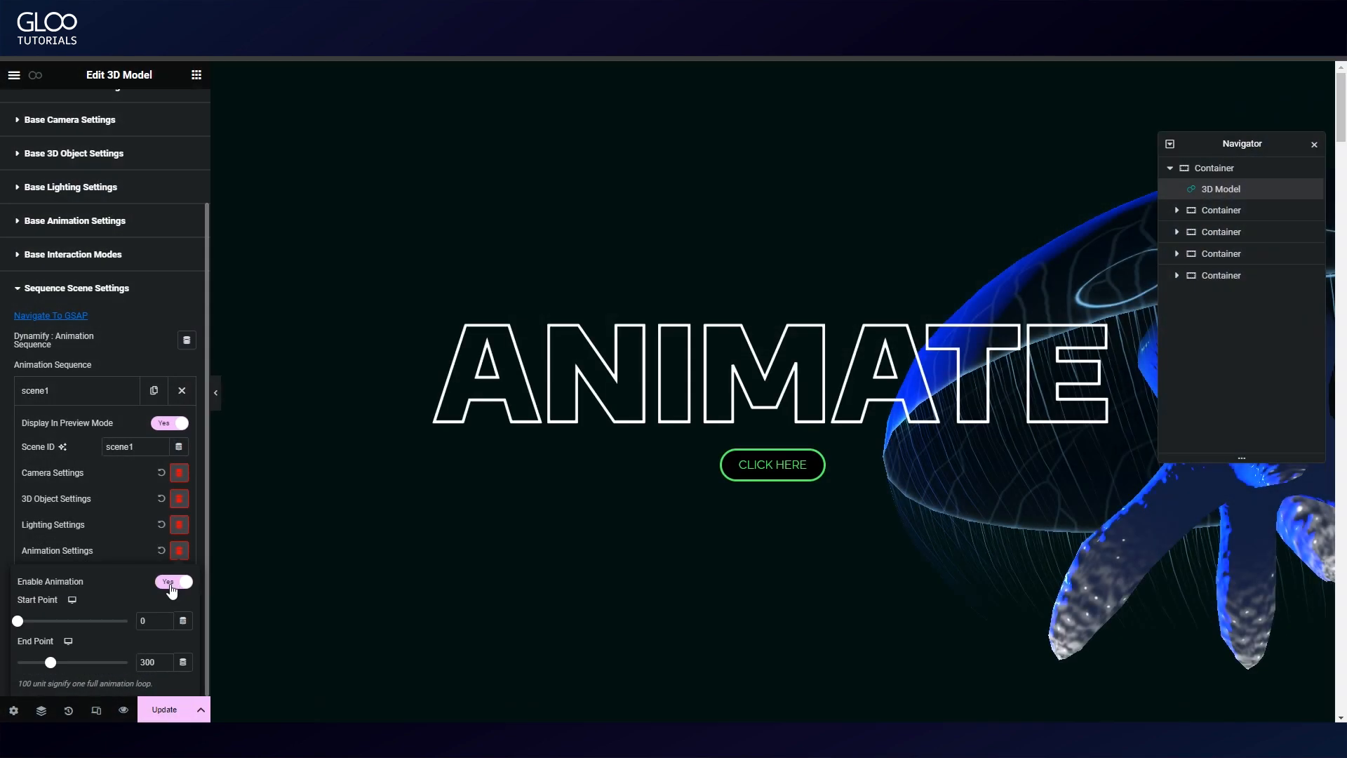
Enable animation for scene1 with start point 0 and end point 300.
{"action": "left_click", "coordinate": [155, 620]}
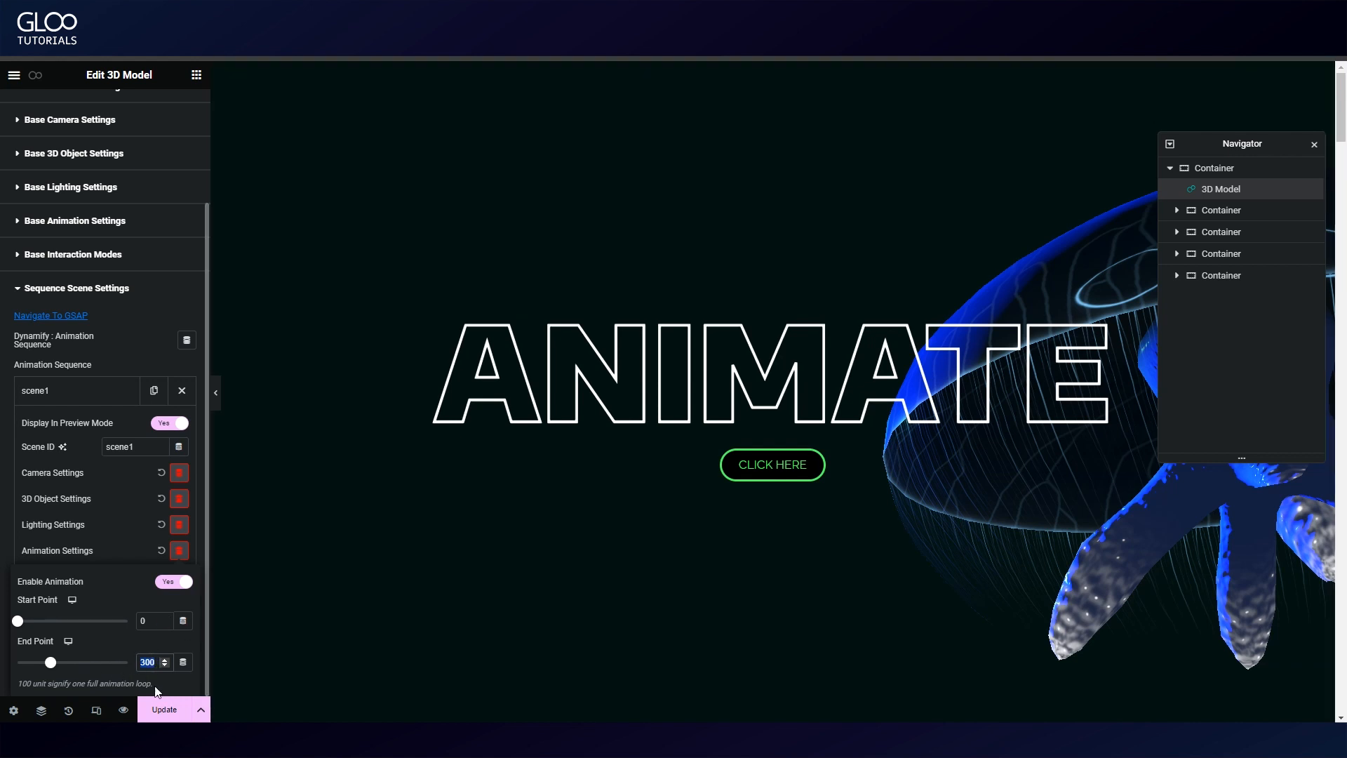
{"action": "left_click", "coordinate": [770, 369]}
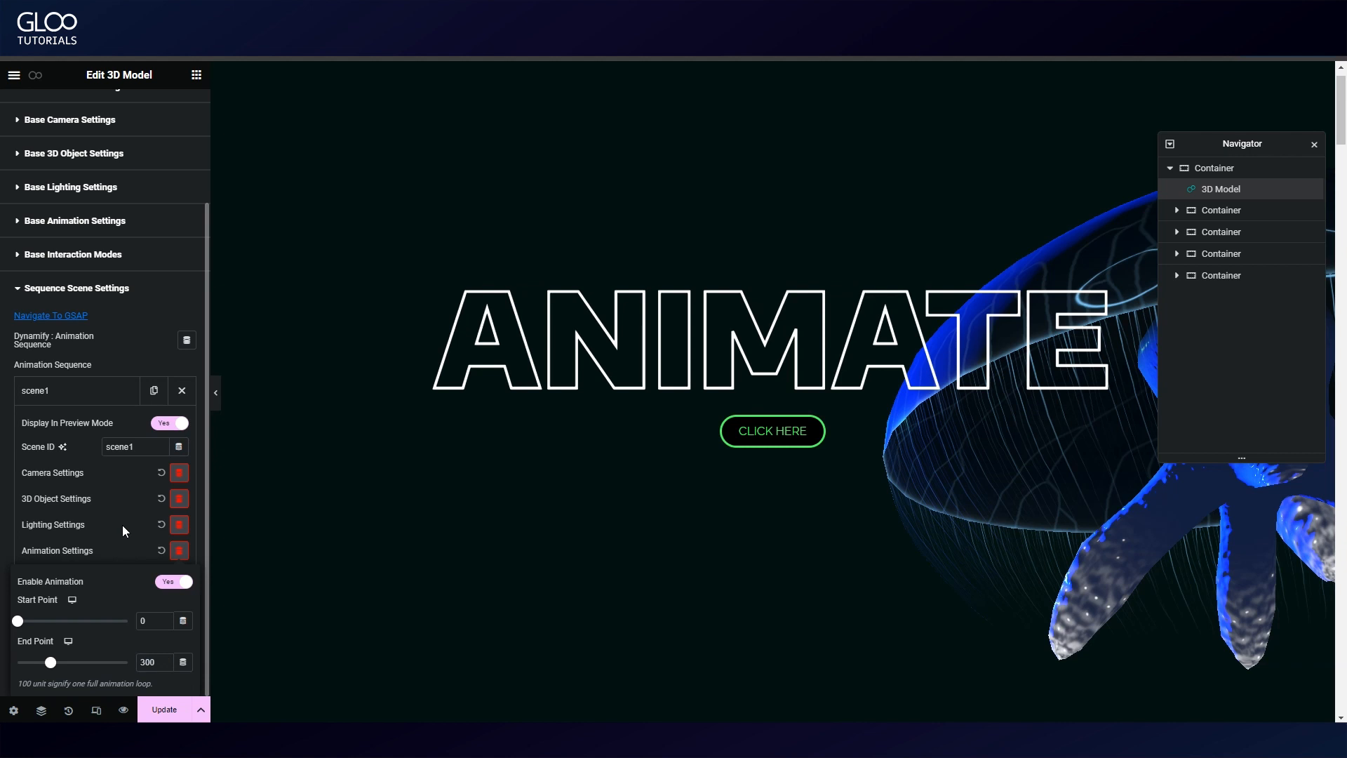
{"action": "left_click", "coordinate": [180, 550]}
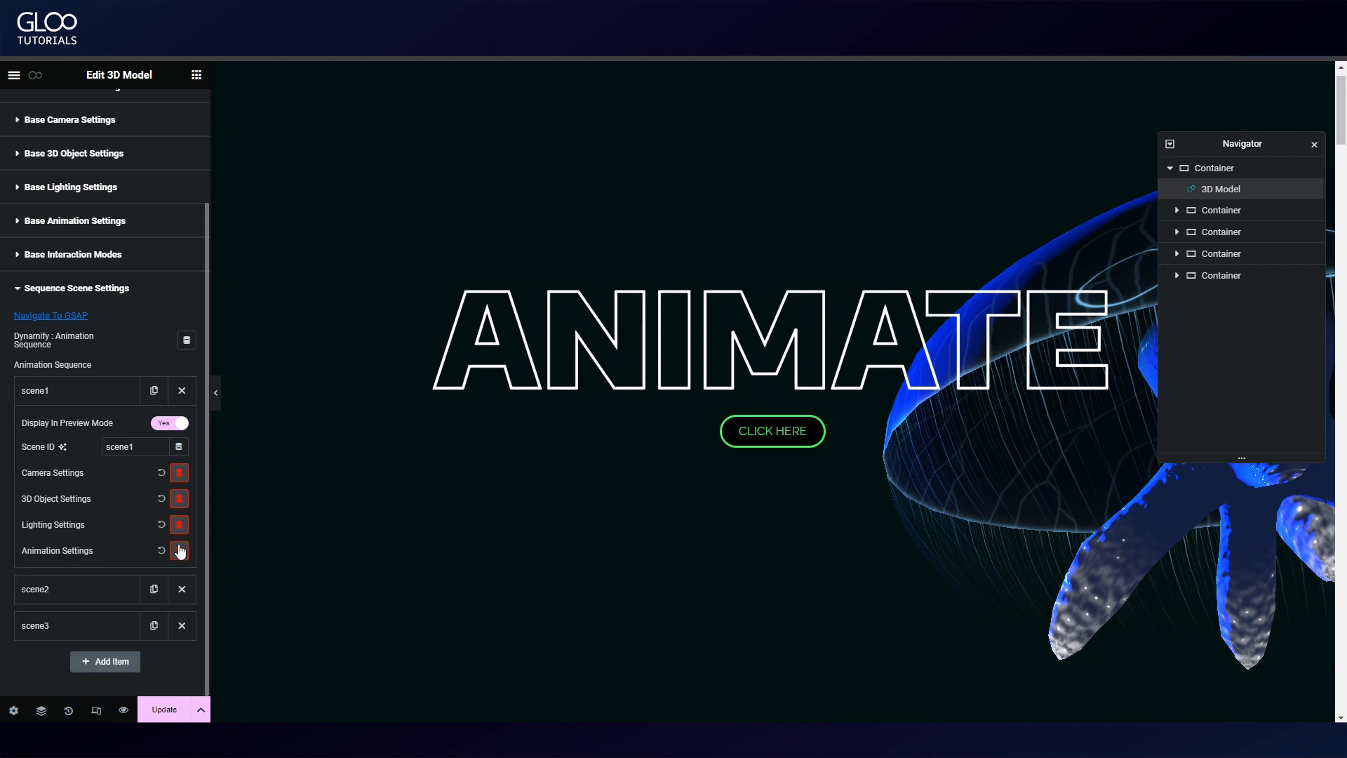
{"action": "left_click", "coordinate": [76, 427]}
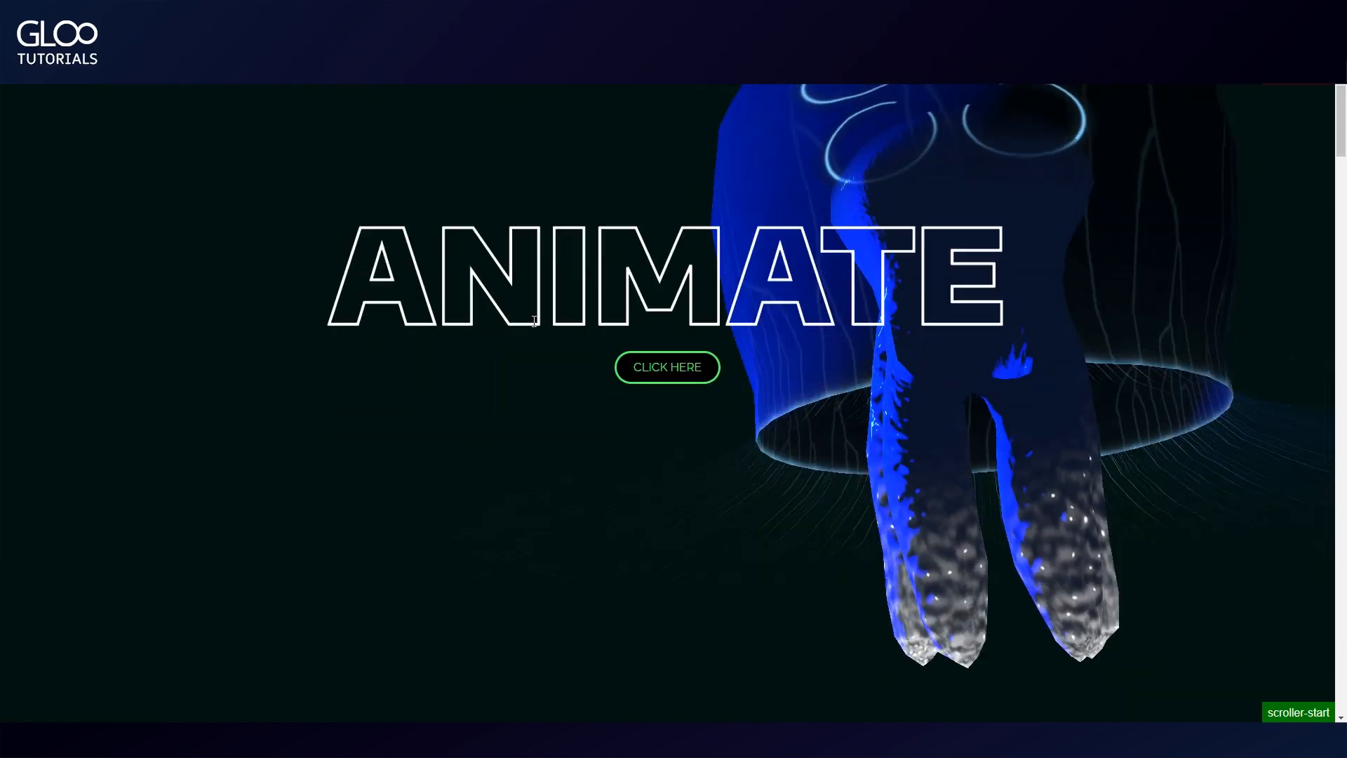
Scroll the live page through Animate, Motion and Vision, watching the jellyfish animate while scrolling.
{"action": "scroll", "scroll_direction": "down", "scroll_amount": 3}
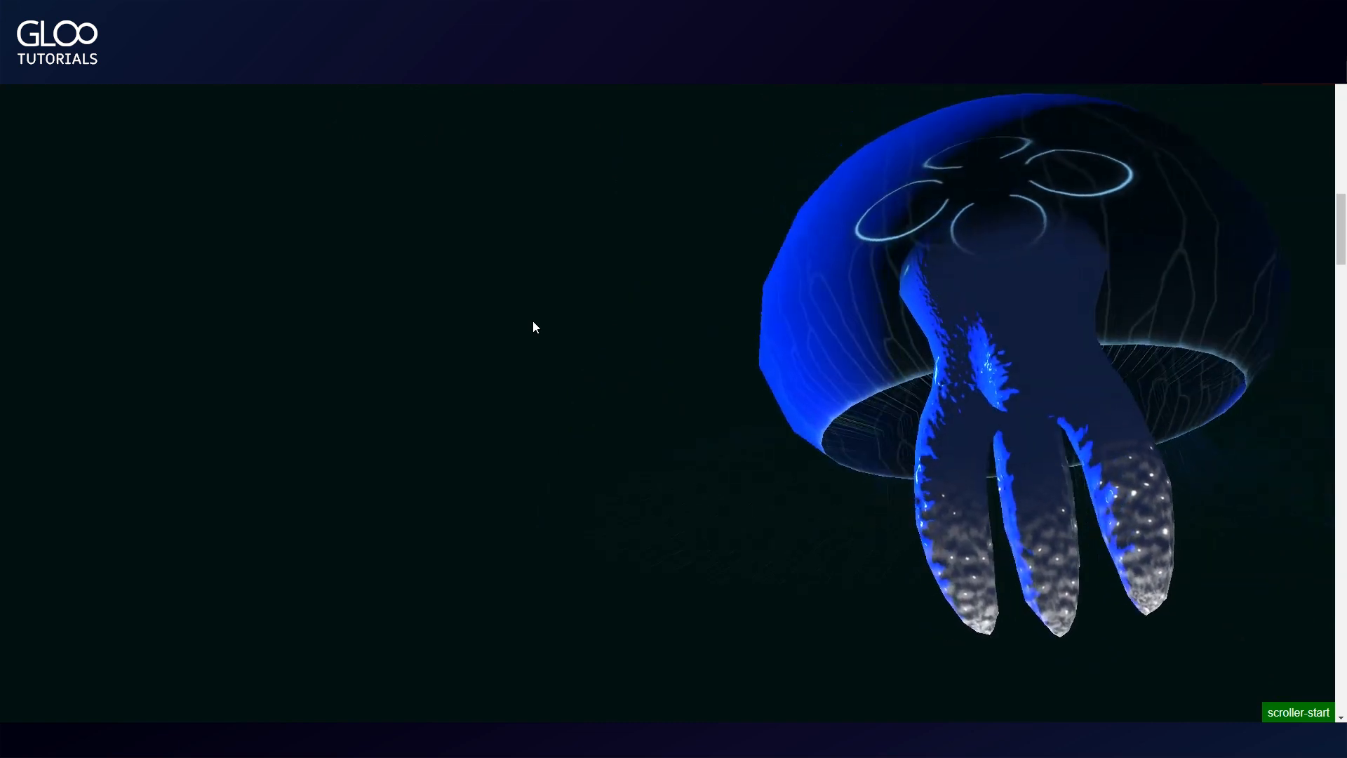
{"action": "scroll", "scroll_direction": "down", "scroll_amount": 3}
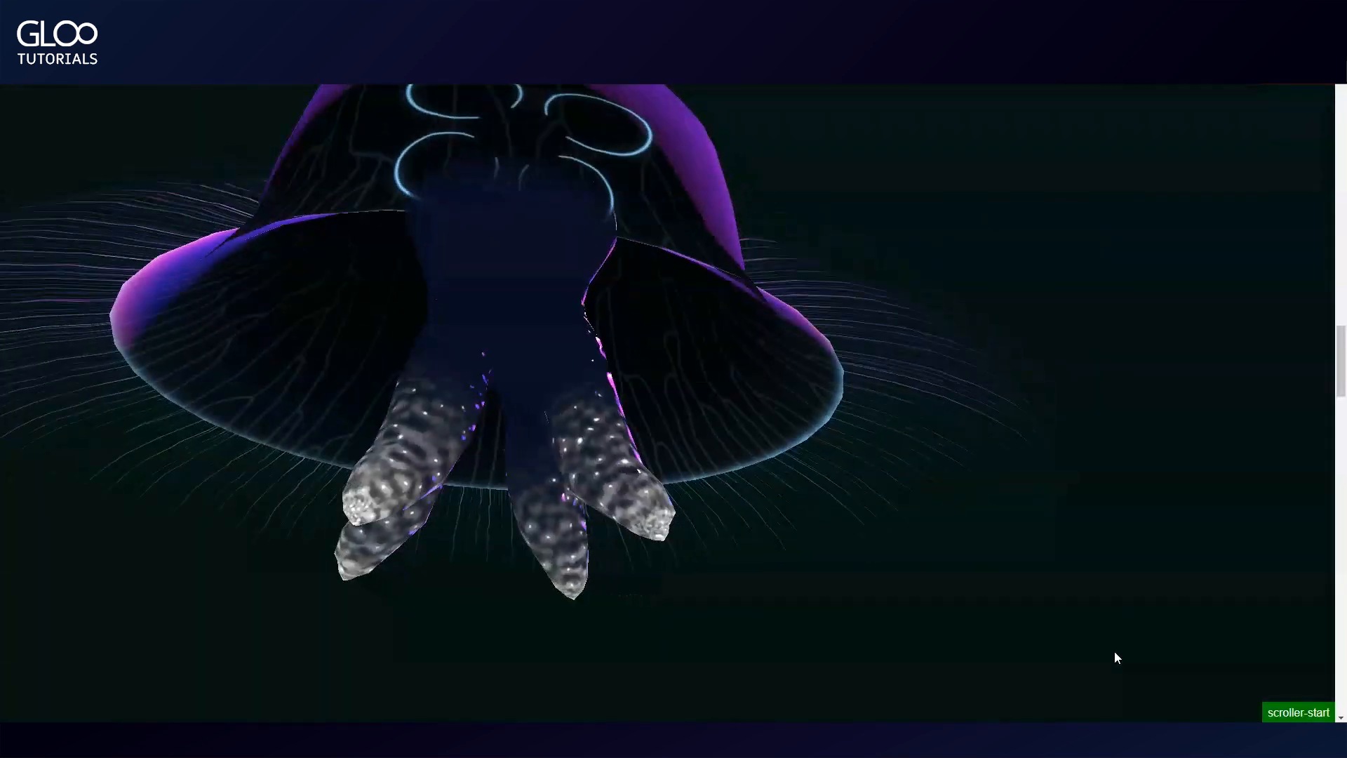
{"action": "scroll", "scroll_direction": "down", "scroll_amount": 3}
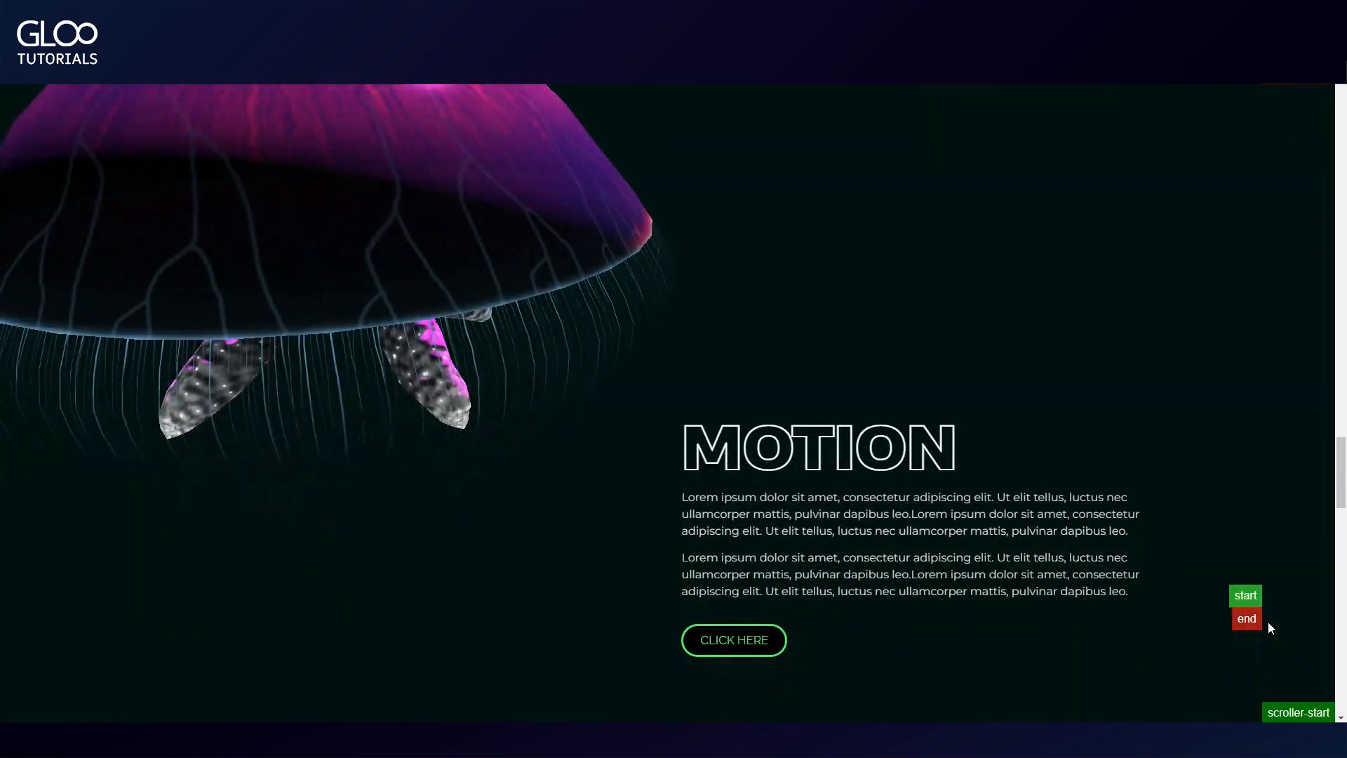
{"action": "scroll", "scroll_direction": "down", "scroll_amount": 3}
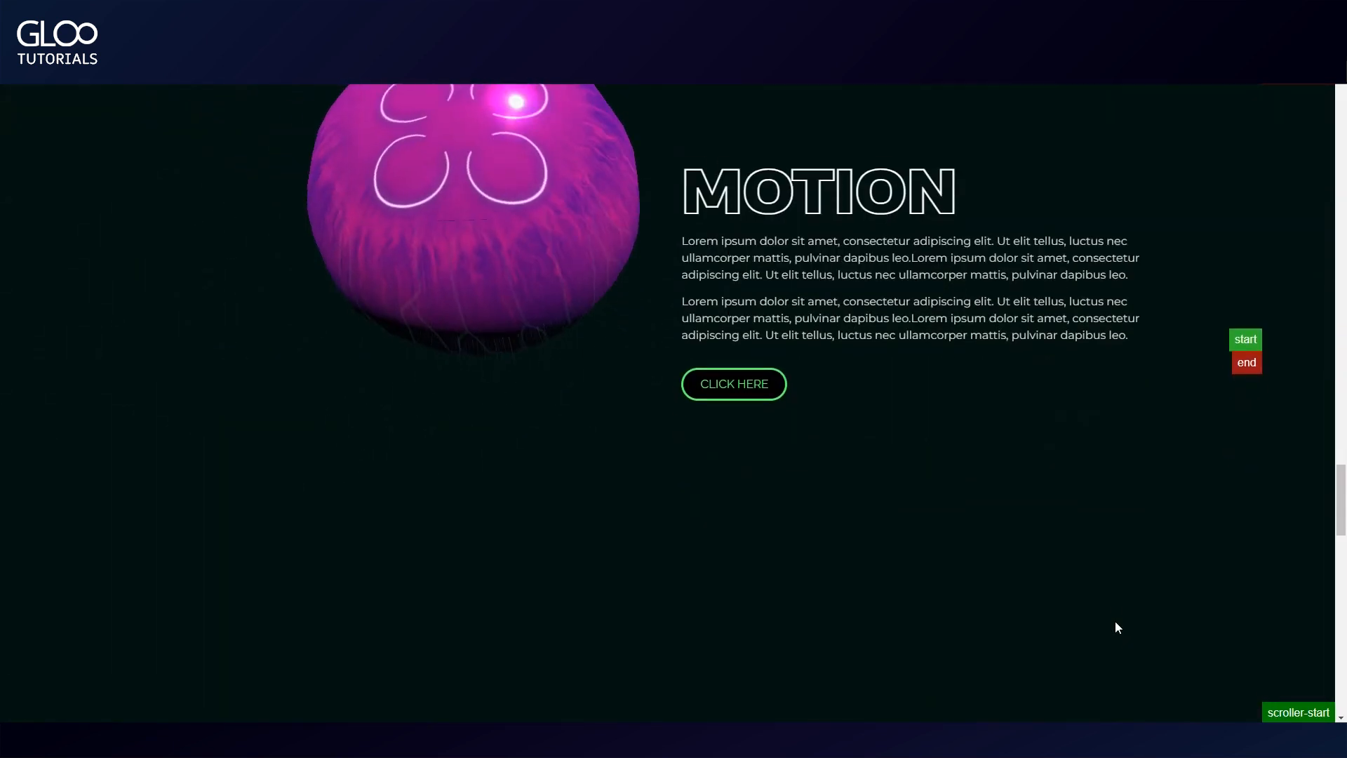
{"action": "scroll", "scroll_direction": "down", "scroll_amount": 3}
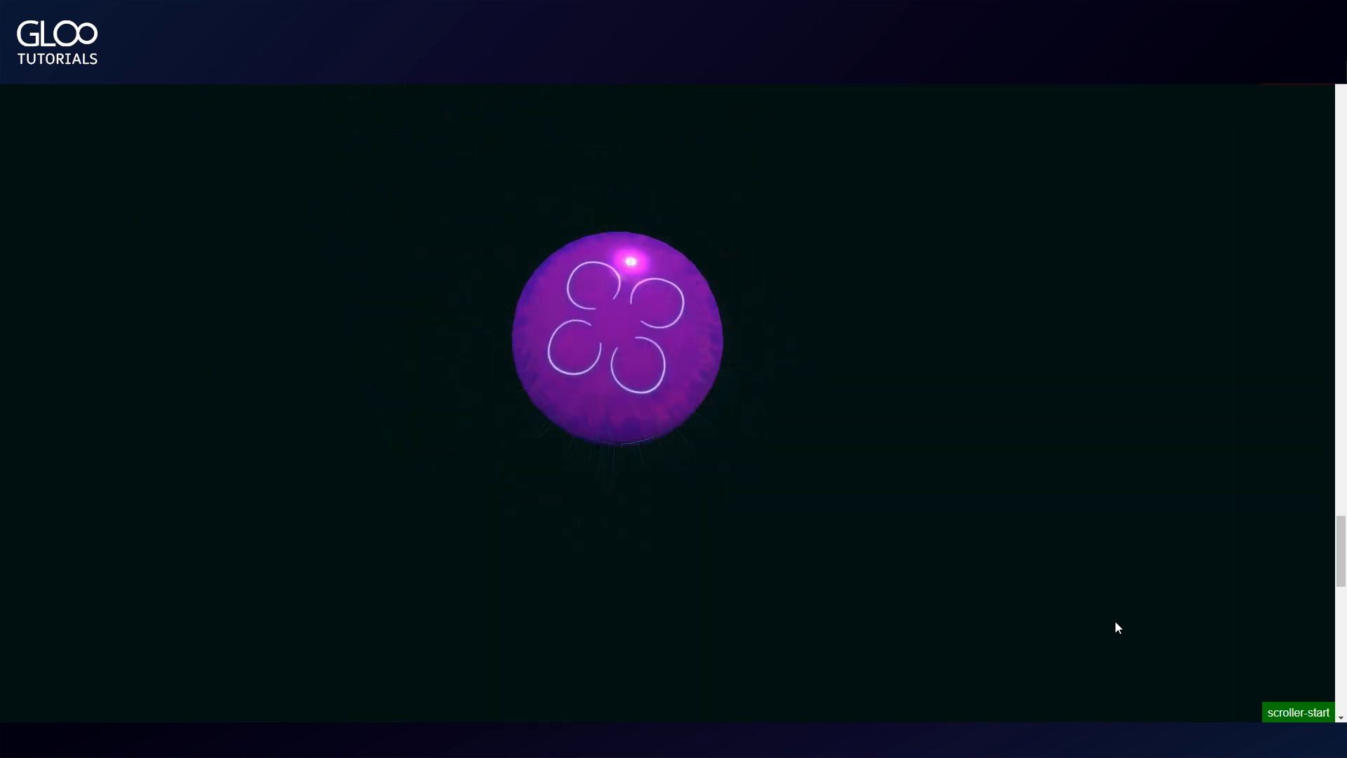
{"action": "scroll", "scroll_direction": "down", "scroll_amount": 3}
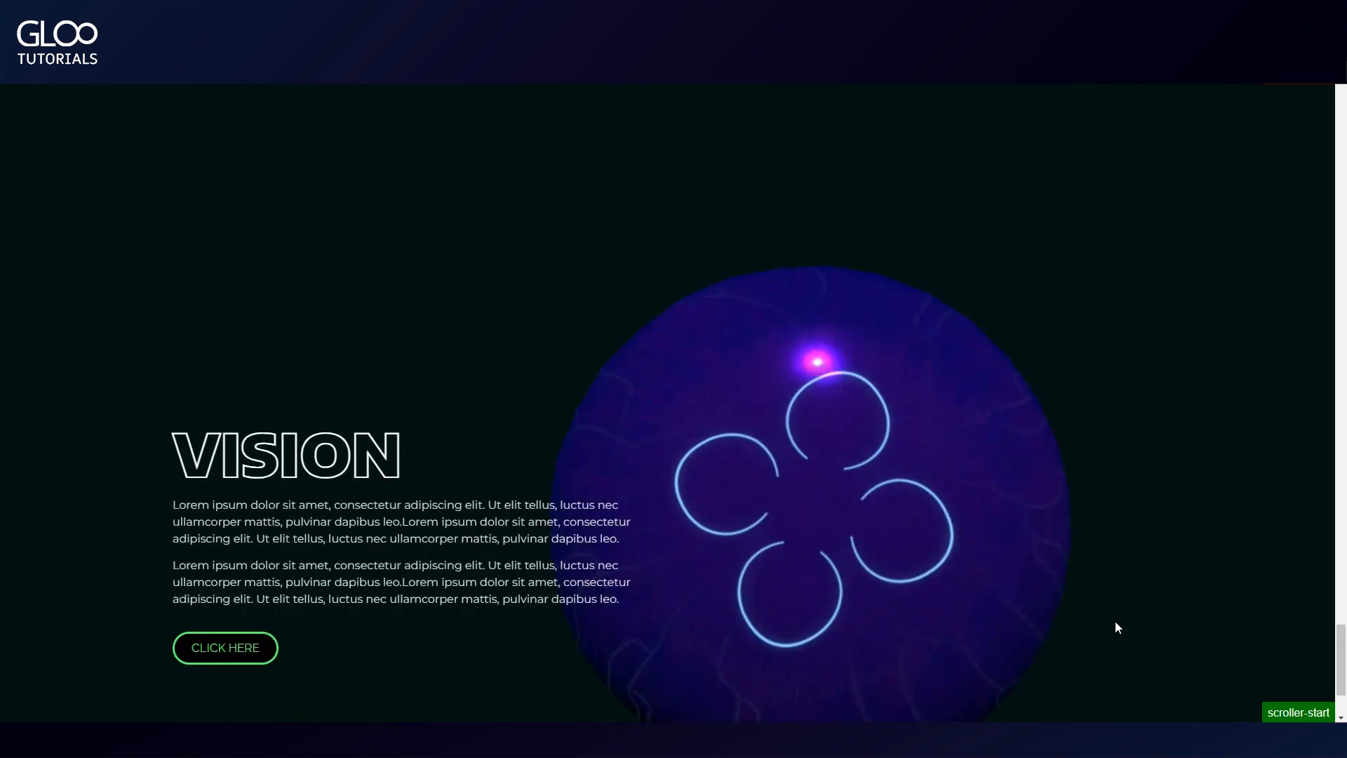
{"action": "scroll", "scroll_direction": "down", "scroll_amount": 3}
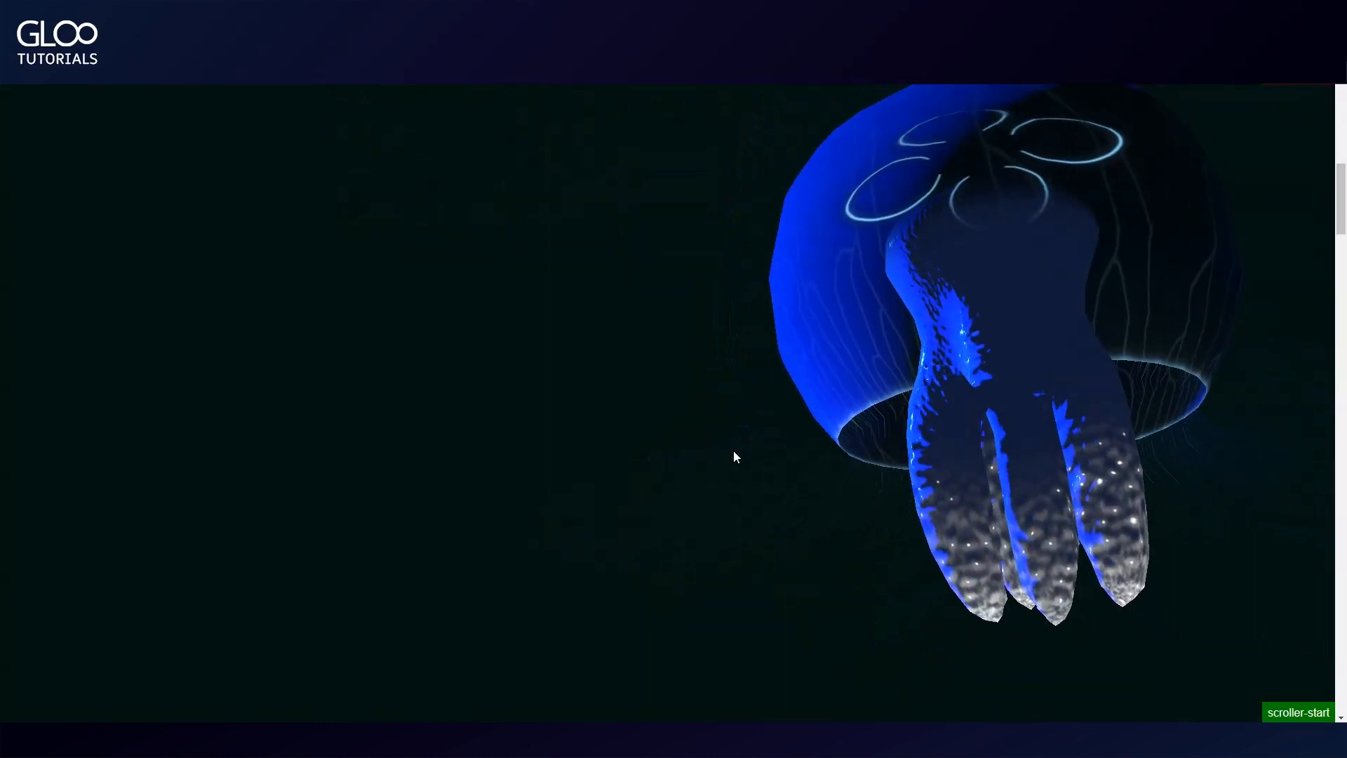
{"action": "scroll", "scroll_direction": "down", "scroll_amount": 3}
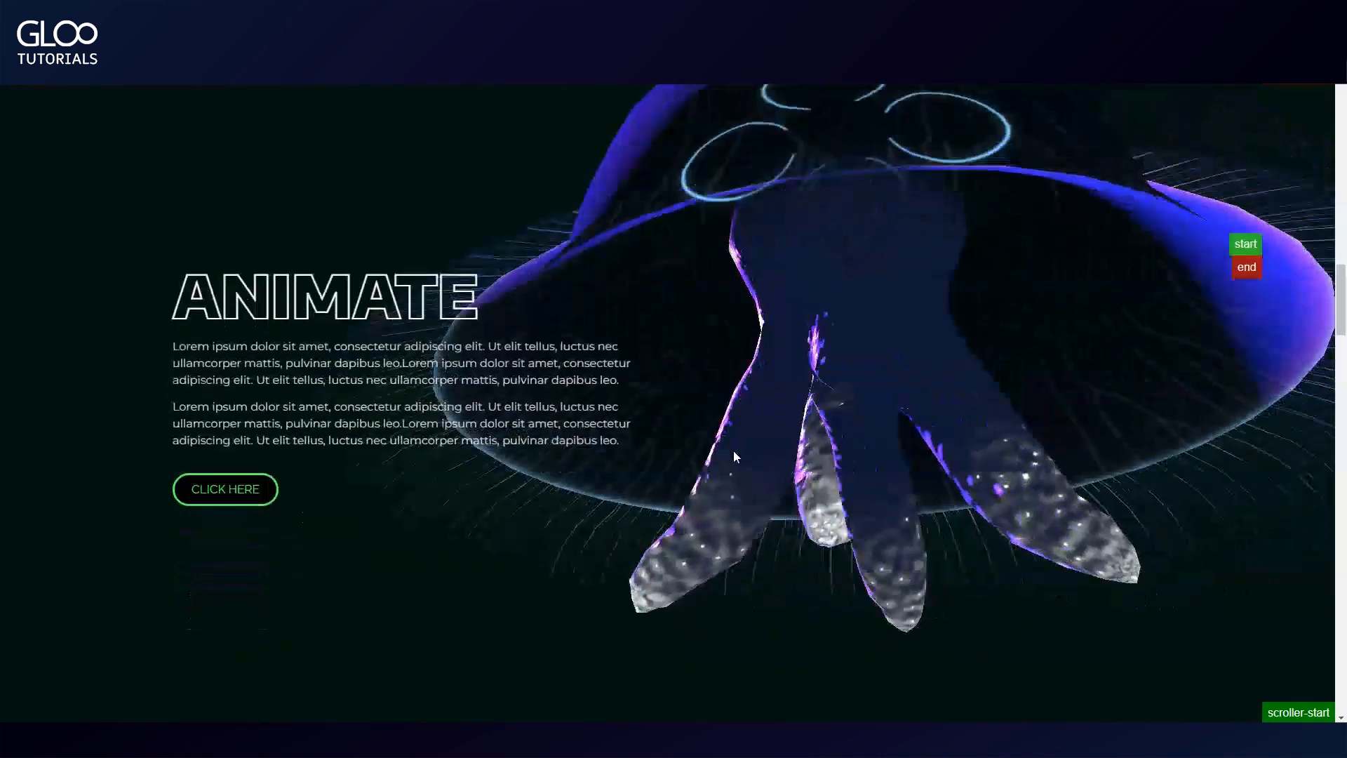
{"action": "scroll", "scroll_direction": "down", "scroll_amount": 3}
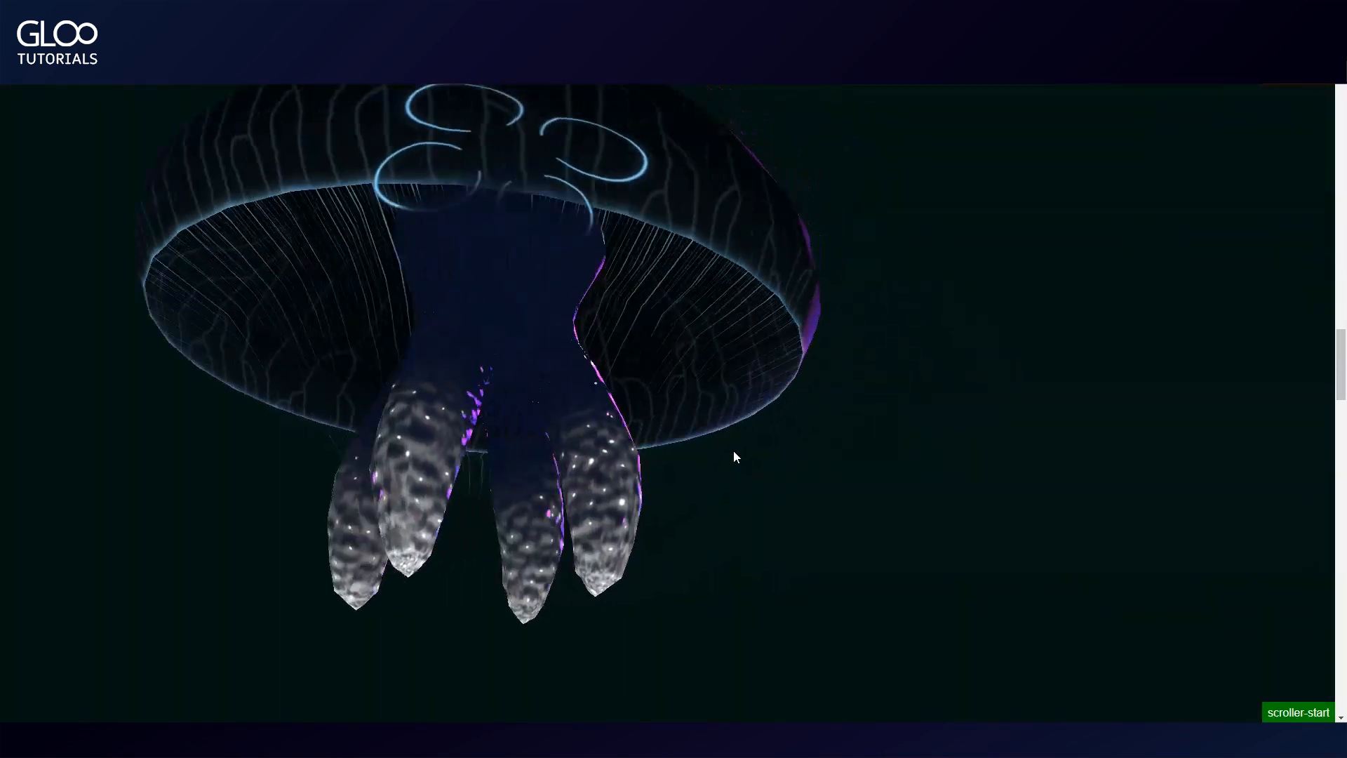
{"action": "scroll", "scroll_direction": "down", "scroll_amount": 3}
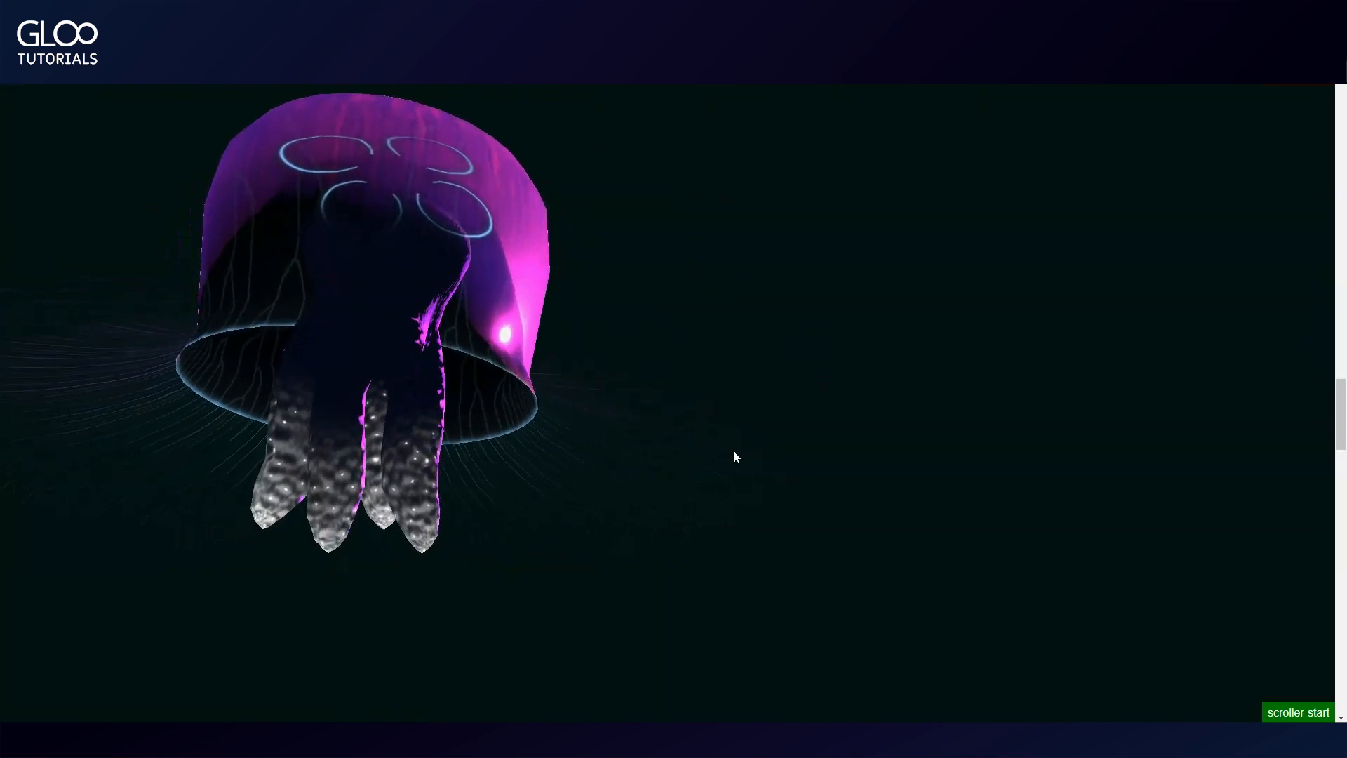
{"action": "scroll", "scroll_direction": "down", "scroll_amount": 3}
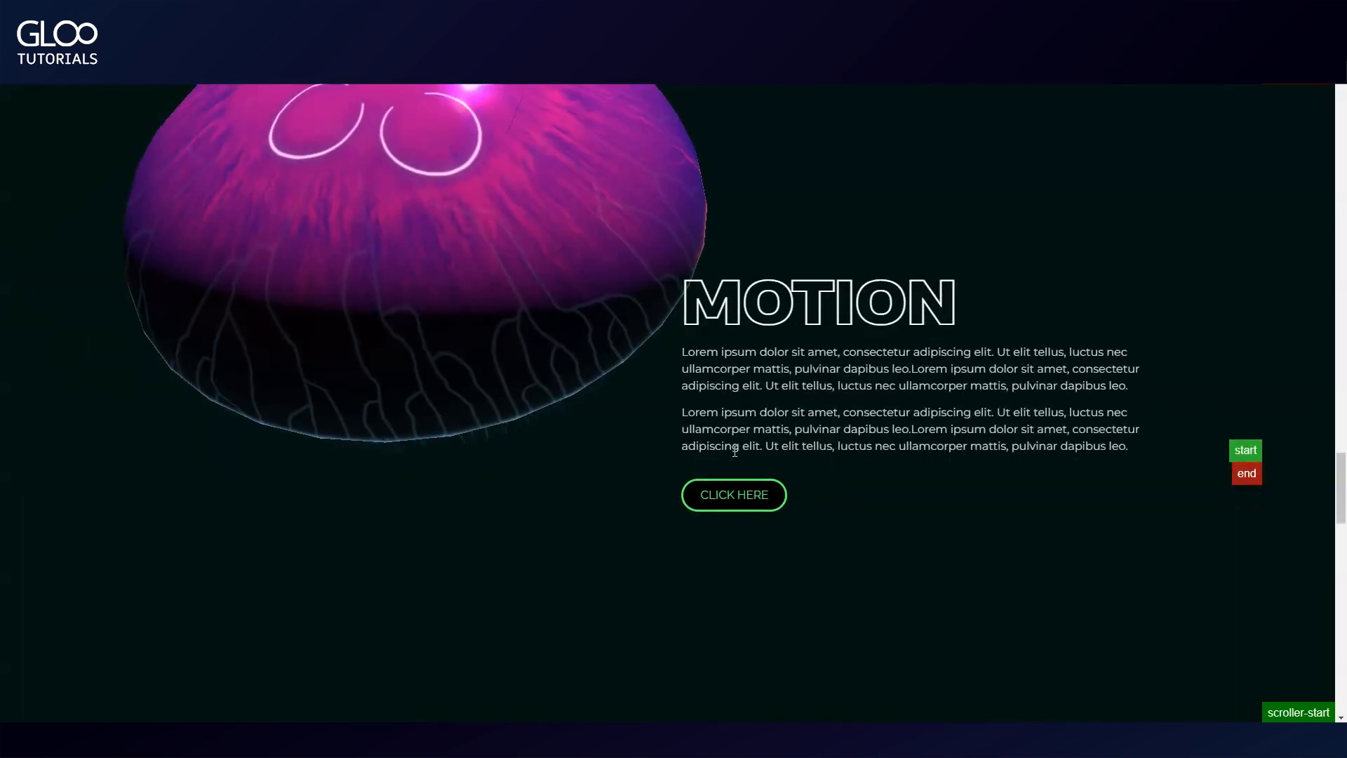
{"action": "scroll", "scroll_direction": "down", "scroll_amount": 3}
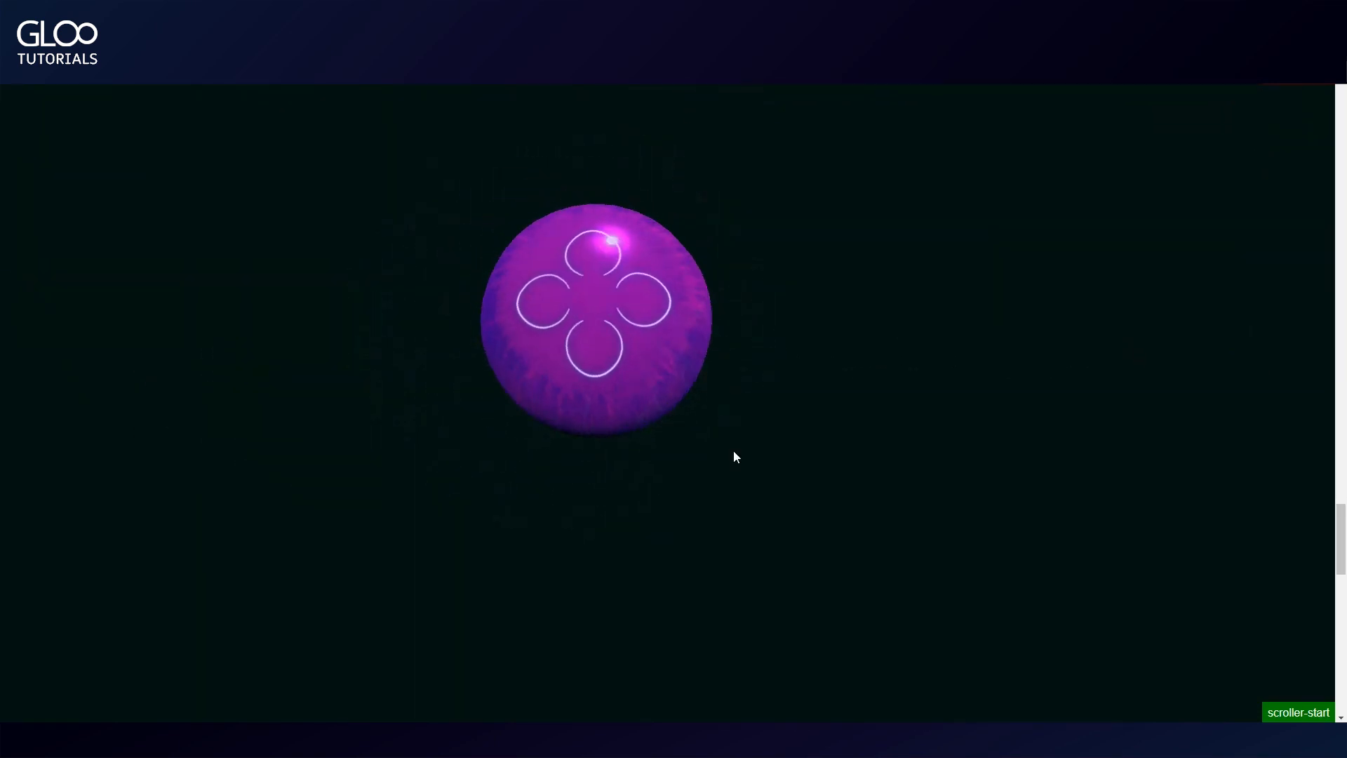
{"action": "scroll", "scroll_direction": "down", "scroll_amount": 3}
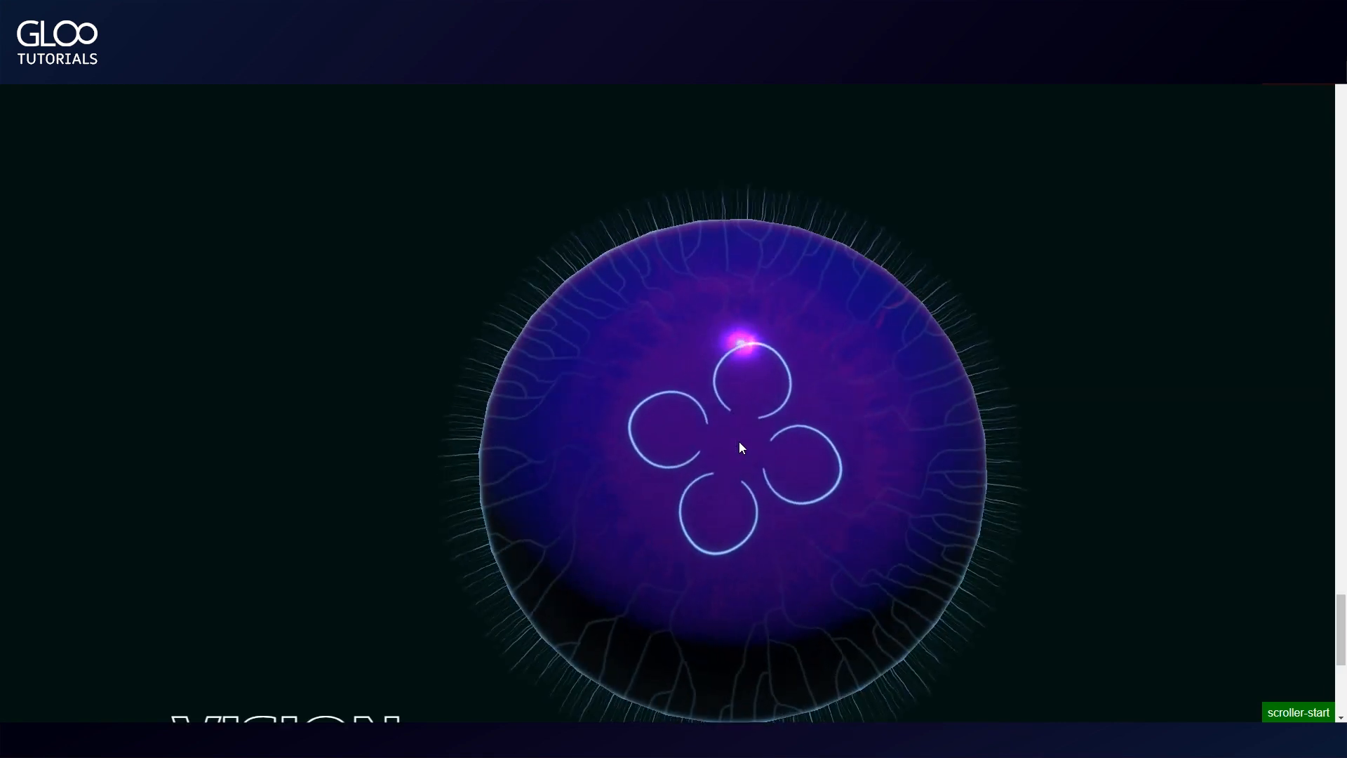
{"action": "scroll", "scroll_direction": "down", "scroll_amount": 3}
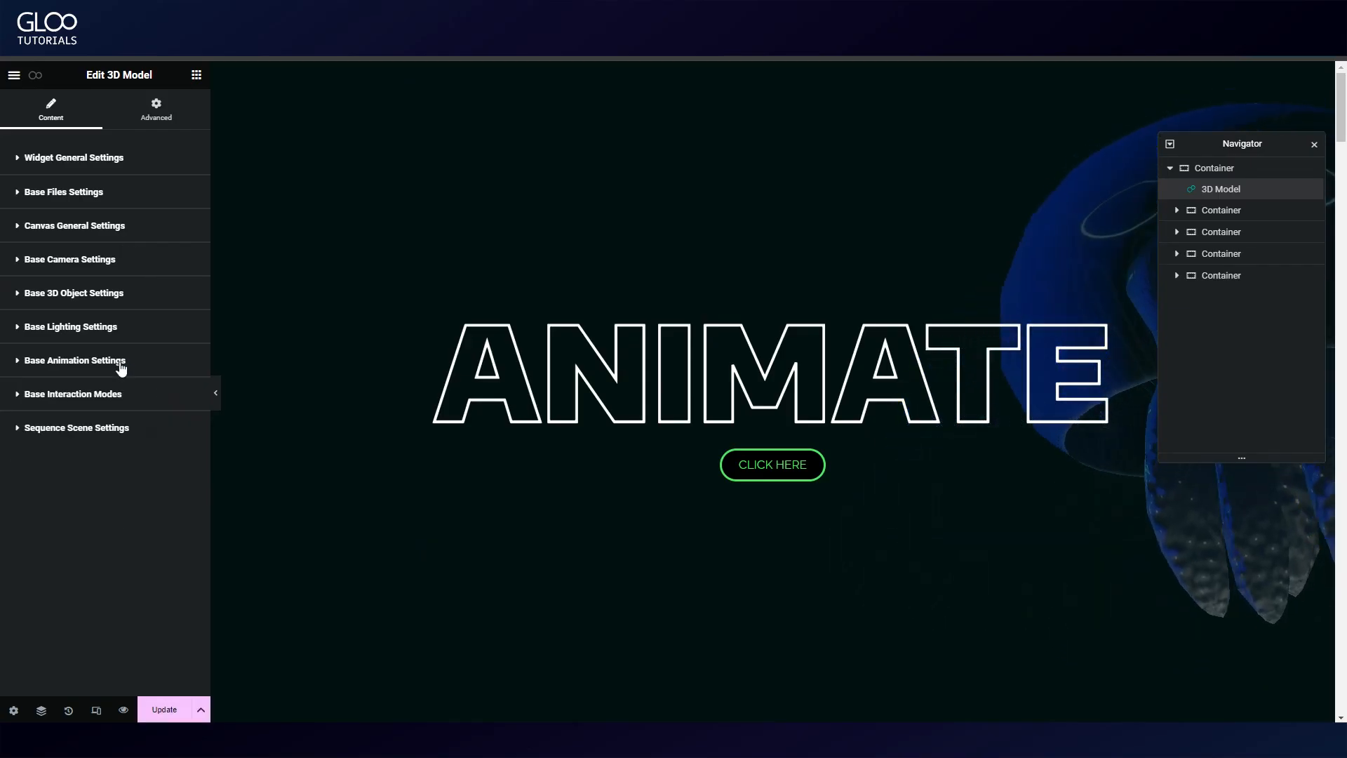
Expand the animation sequence and select scene1 for editing.
{"action": "left_click", "coordinate": [75, 427]}
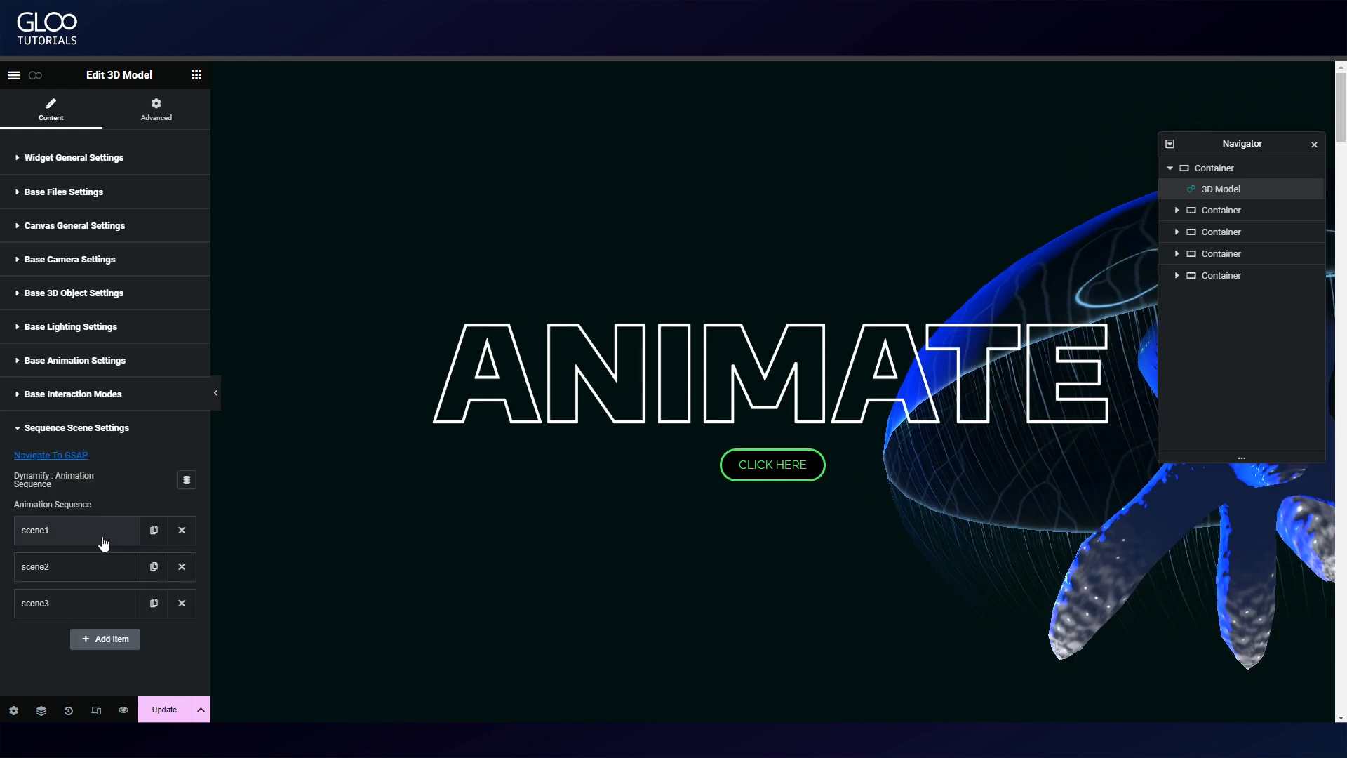
{"action": "left_click", "coordinate": [76, 566]}
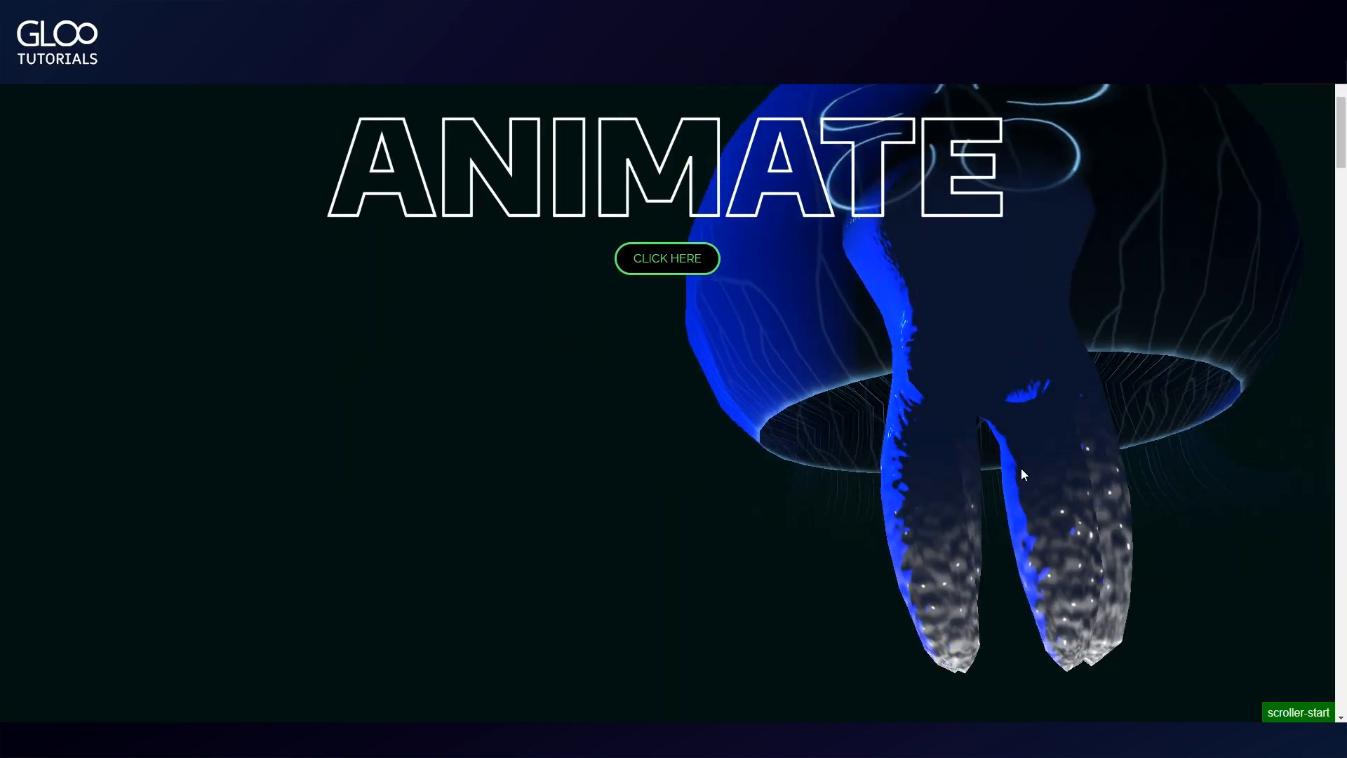
Scroll the reloaded page from Animate down to Vision to check the jellyfish animation.
{"action": "scroll", "scroll_direction": "down", "scroll_amount": 3}
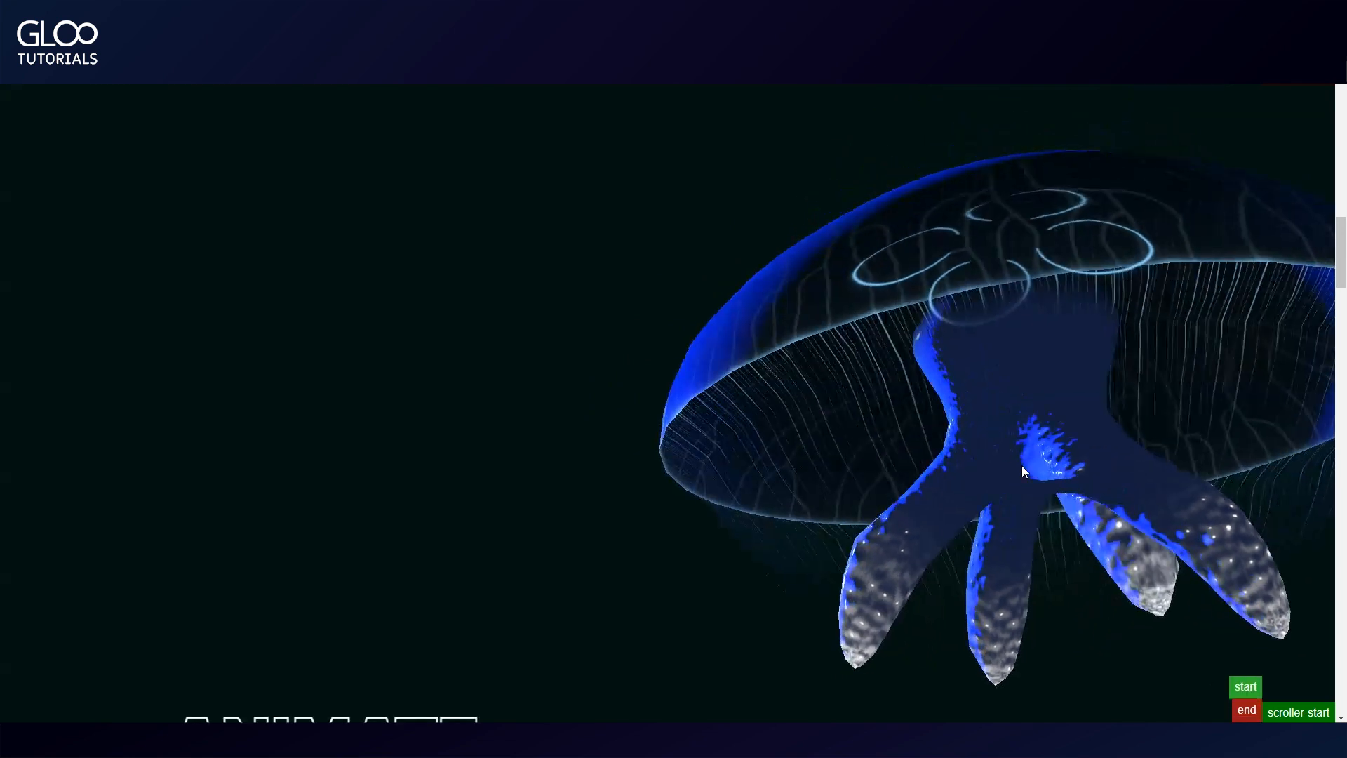
{"action": "scroll", "scroll_direction": "down", "scroll_amount": 3}
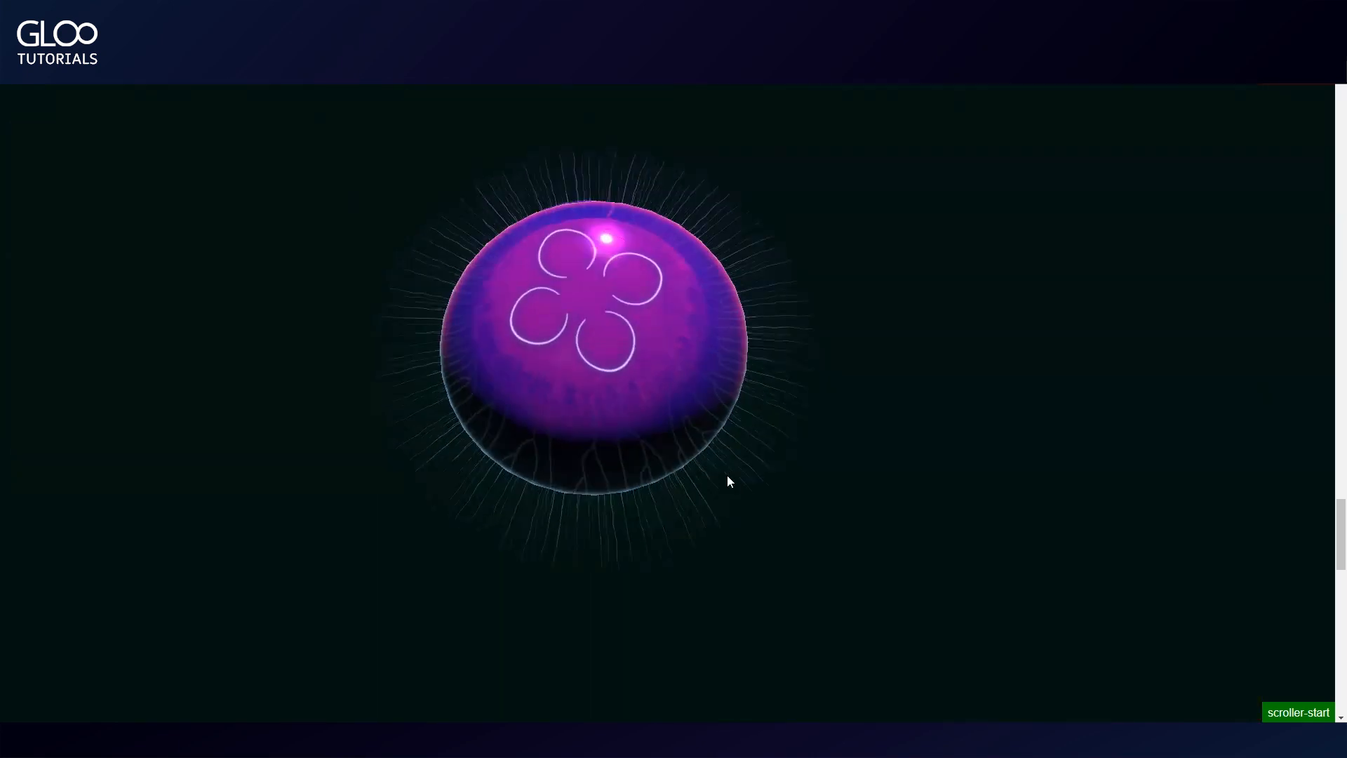
{"action": "scroll", "scroll_direction": "down", "scroll_amount": 3}
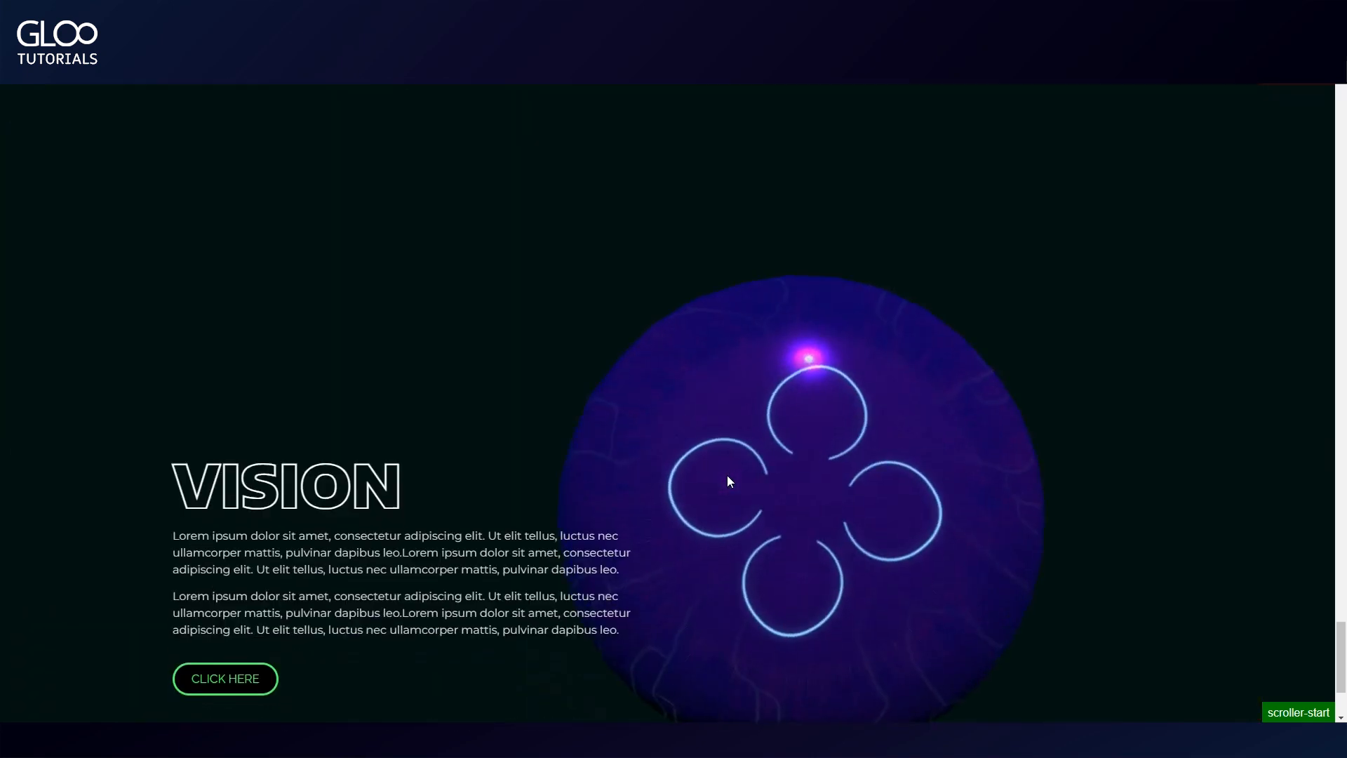